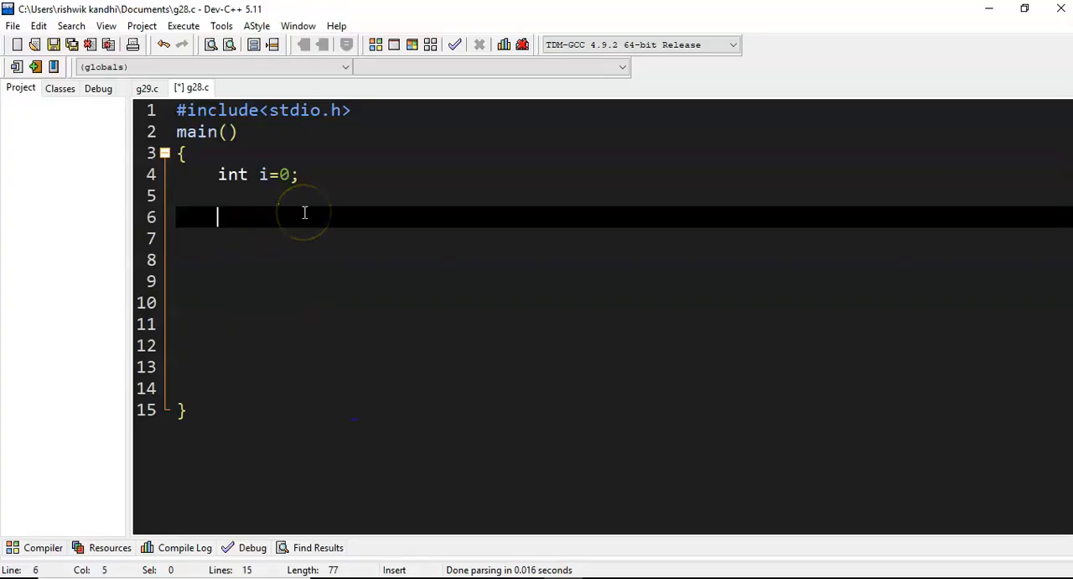
{"action": "mouse_move", "coordinate": [305, 211]}
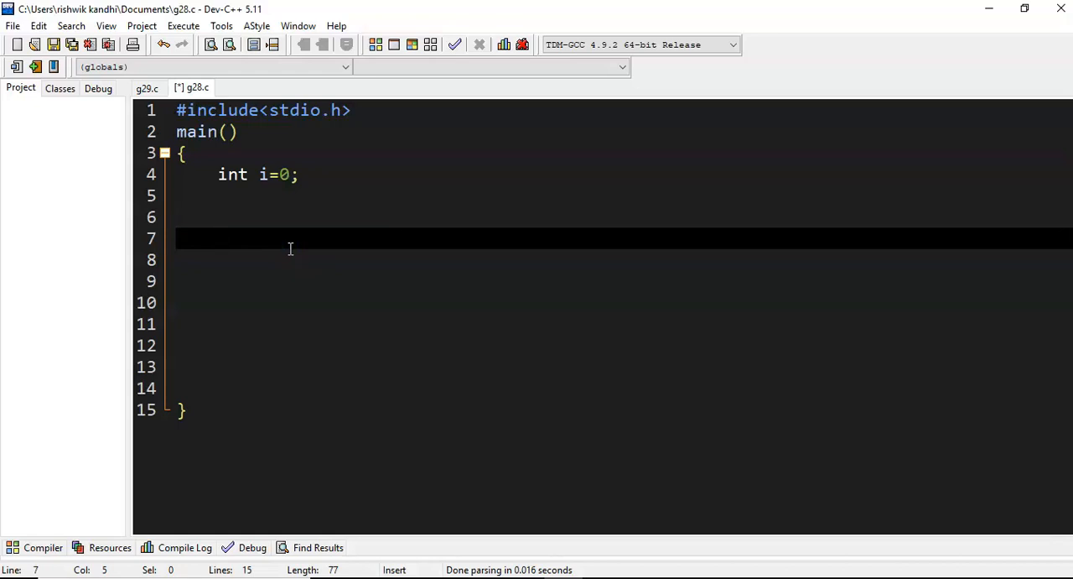
On line 7 write label: with a brace block containing if(i<10) that increments i
{"action": "left_click", "coordinate": [218, 238]}
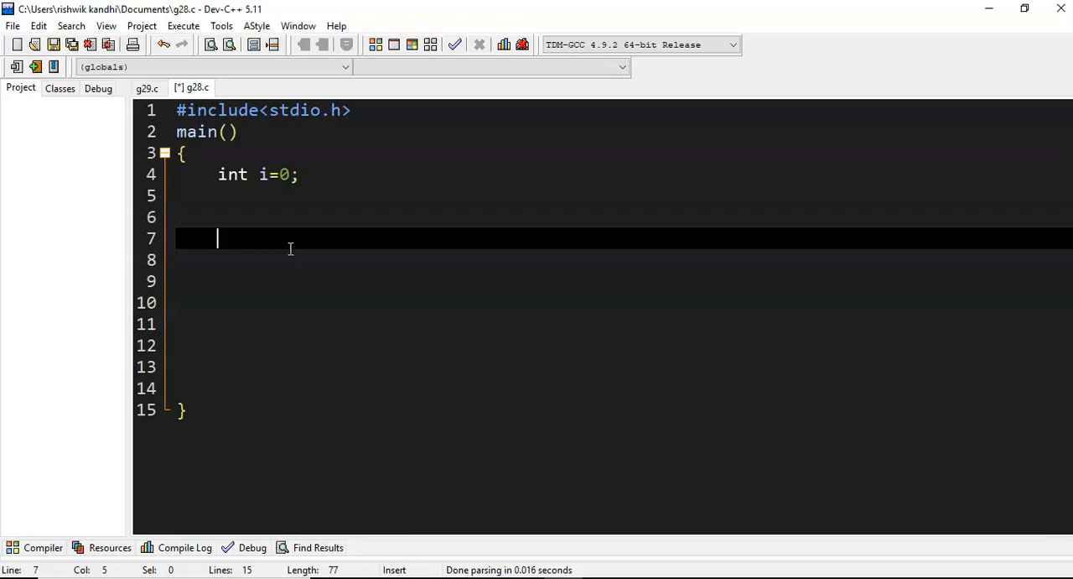
{"action": "type", "text": "label:"}
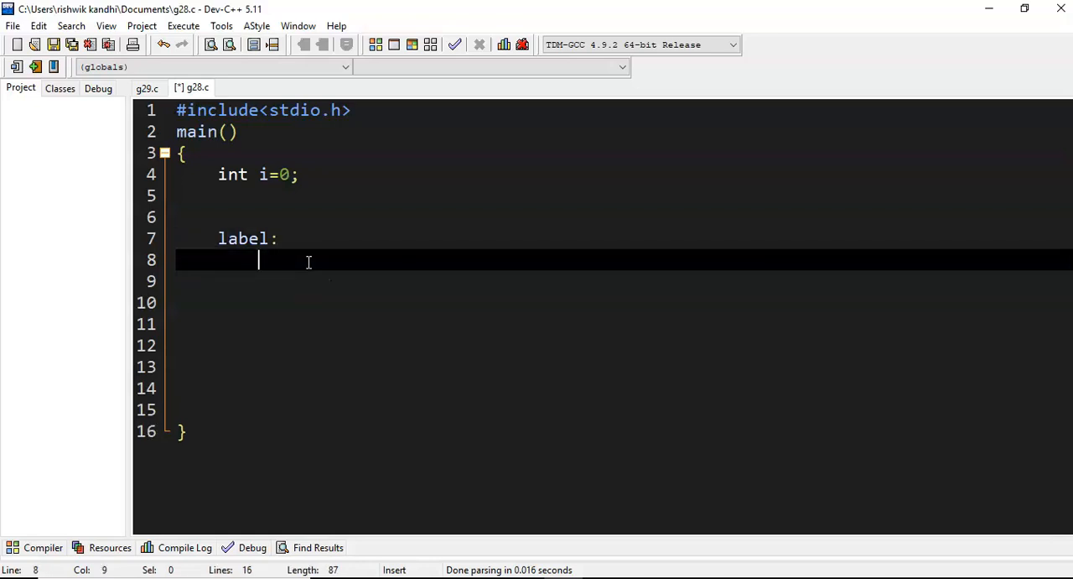
{"action": "type", "text": "{"}
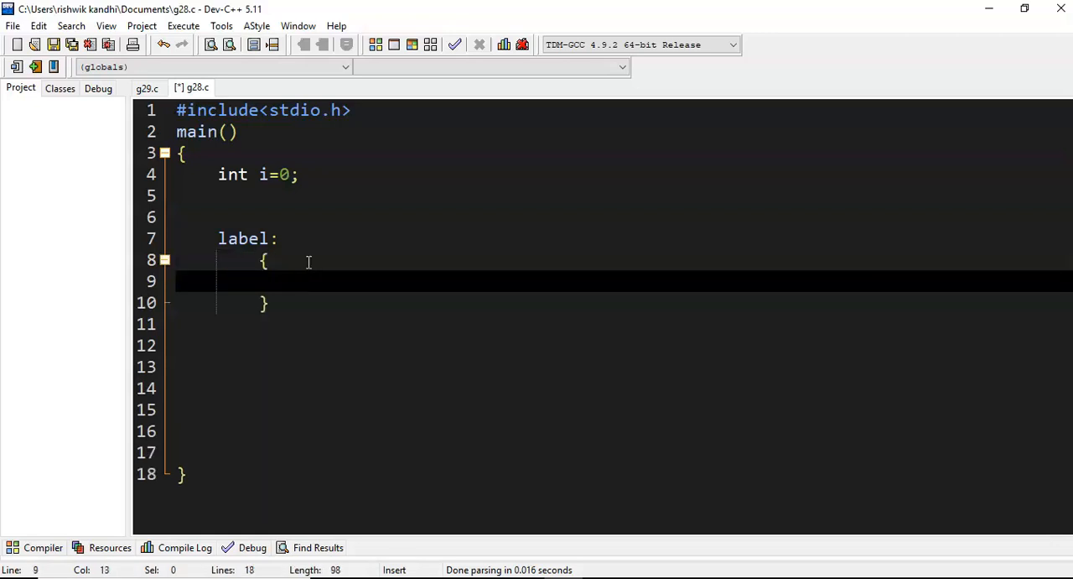
{"action": "type", "text": "if"}
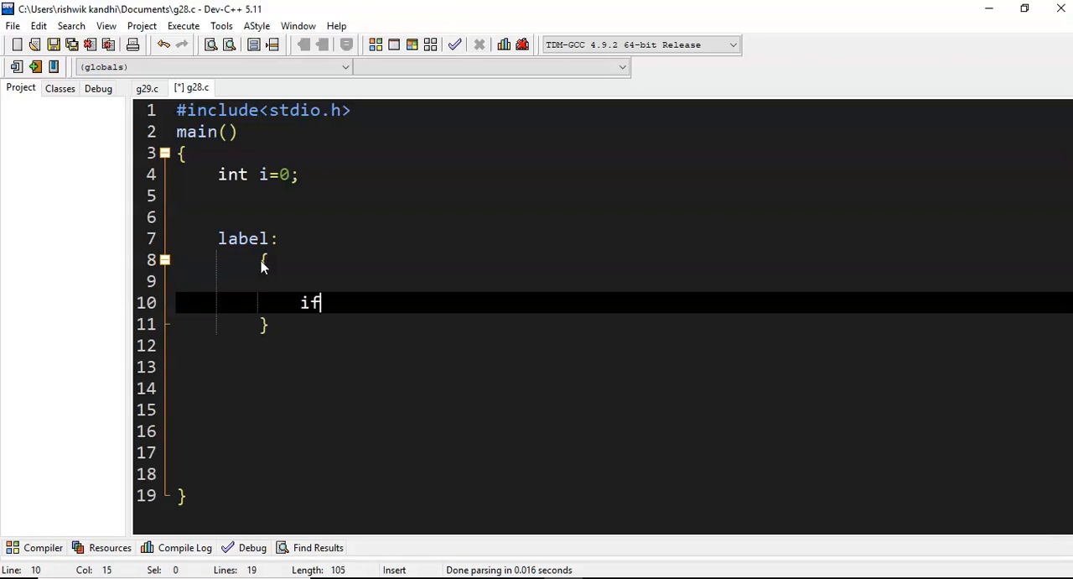
{"action": "type", "text": "(i)"}
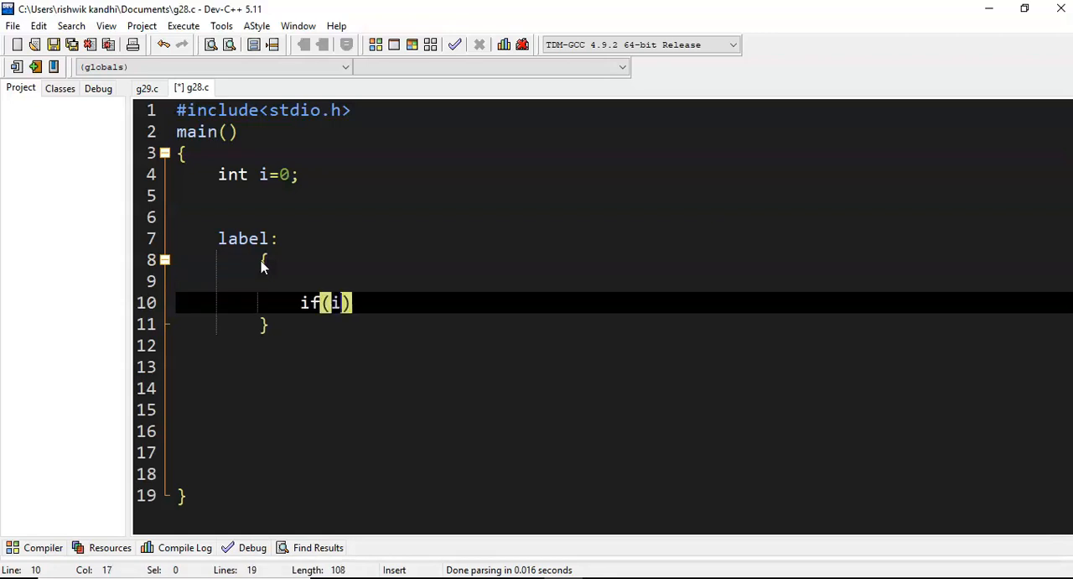
{"action": "type", "text": "<1"}
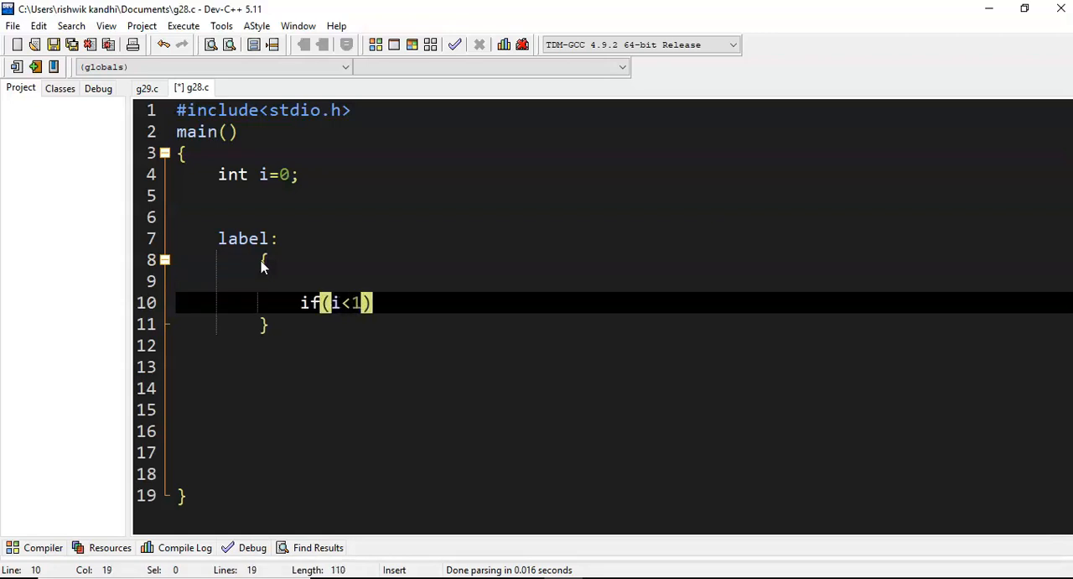
{"action": "type", "text": "0"}
{"action": "type", "text": "i++;"}
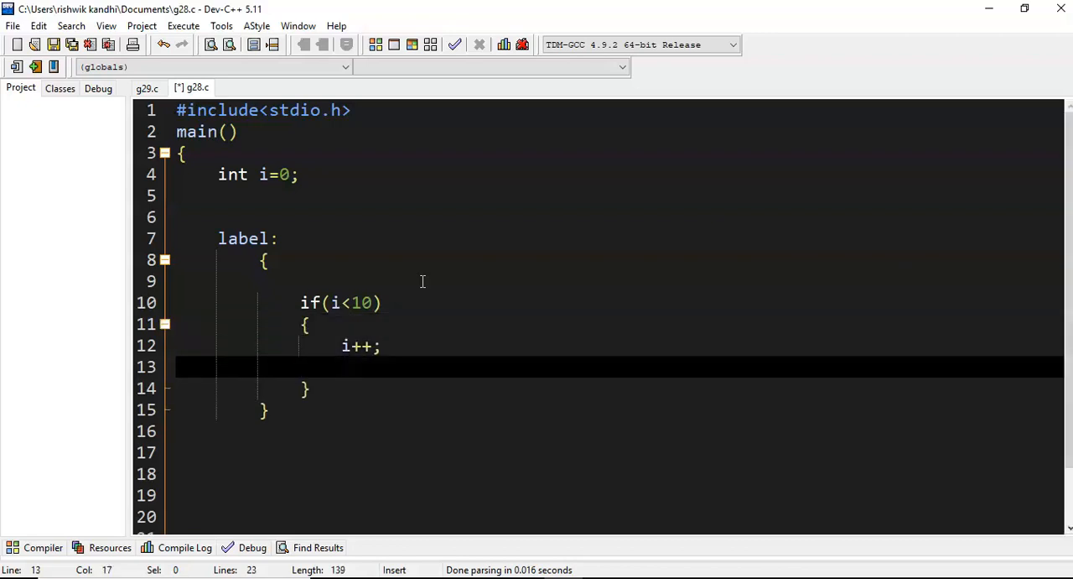
Write printf("%d\t",i) inside the if block after the increment
{"action": "type", "text": "printf"}
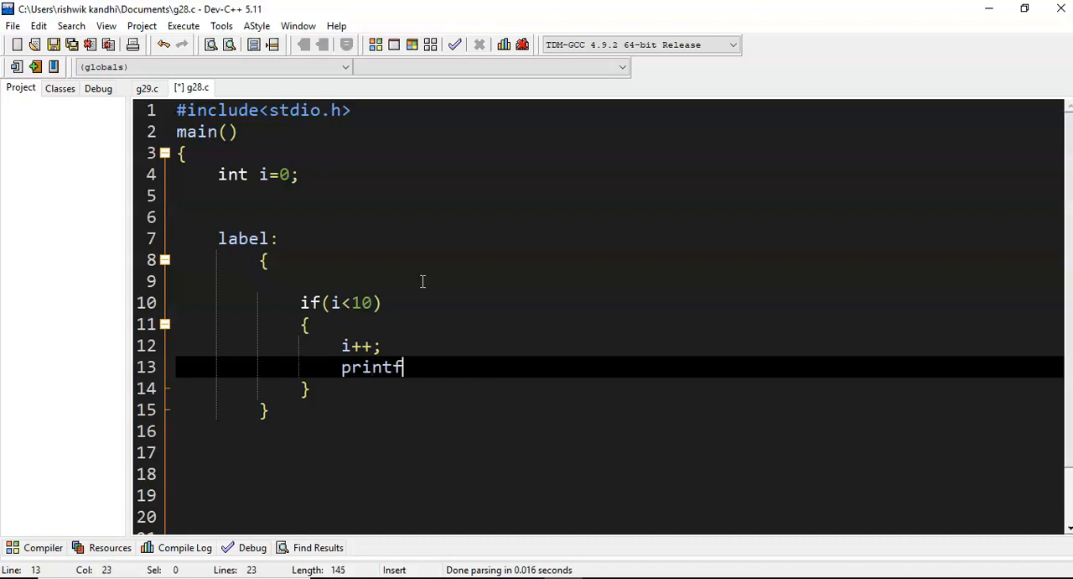
{"action": "type", "text": "(\"%d\\t\")"}
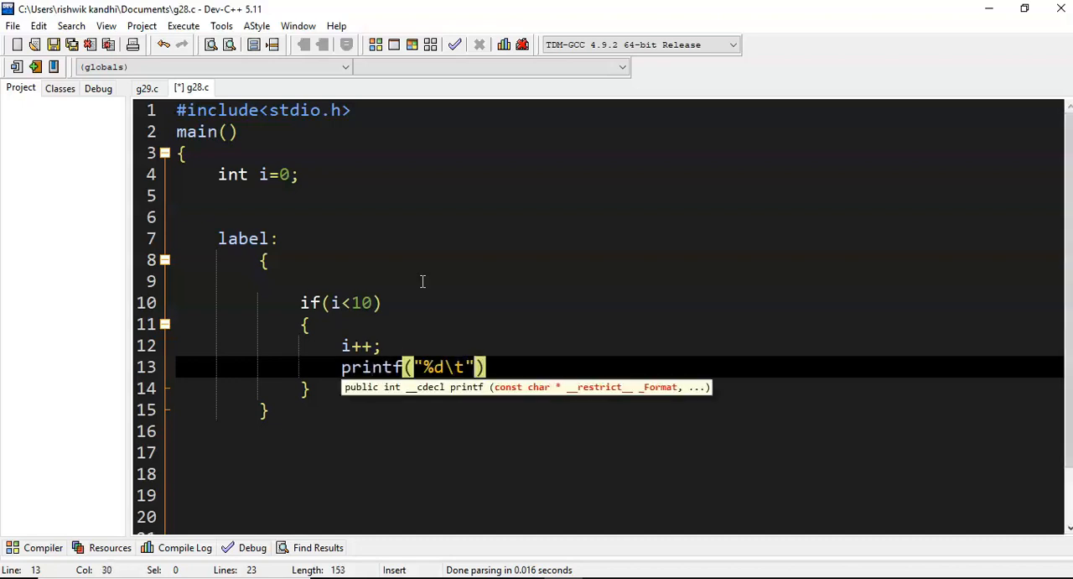
{"action": "type", "text": ",i"}
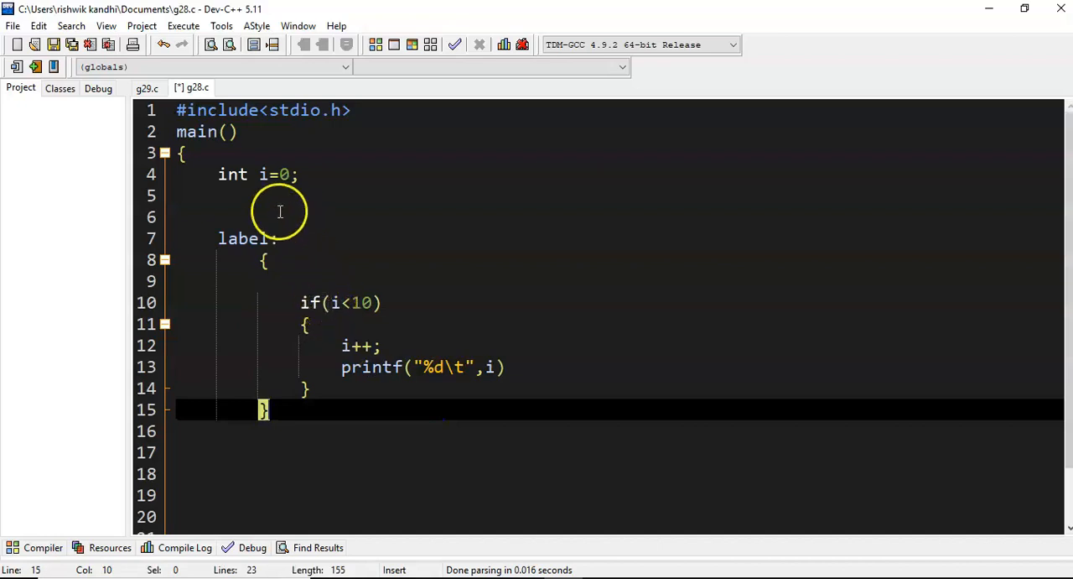
{"action": "mouse_move", "coordinate": [343, 312]}
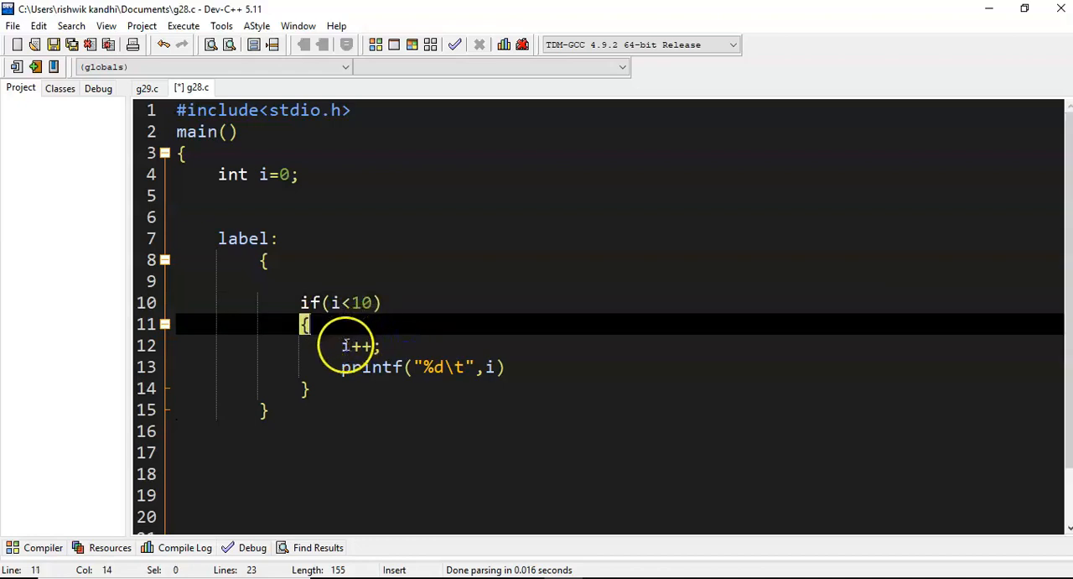
Terminate the printf with a semicolon and add a blank line below it inside the if braces
{"action": "left_click", "coordinate": [379, 346]}
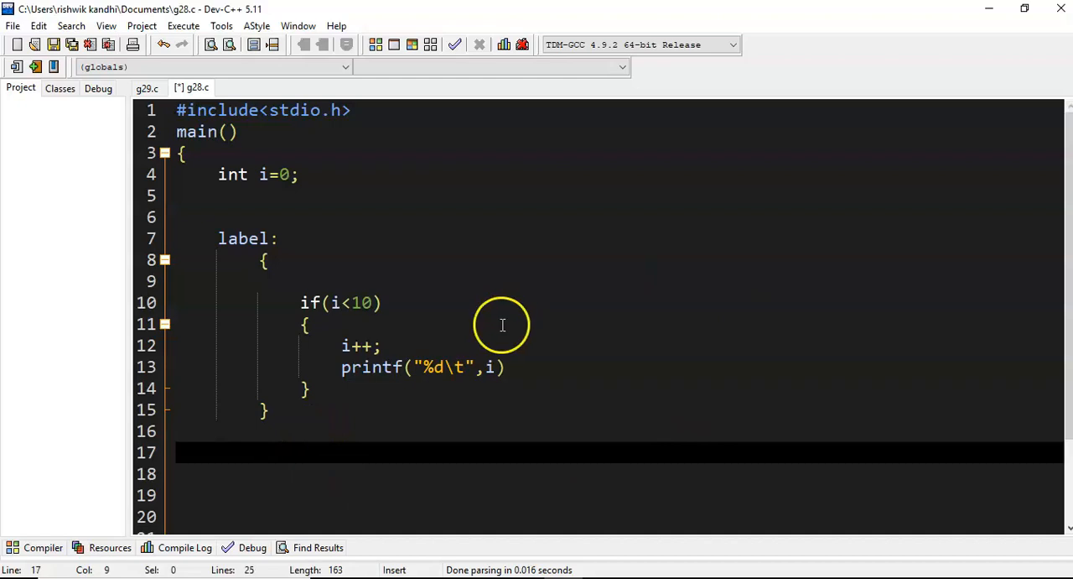
{"action": "left_click", "coordinate": [558, 367]}
{"action": "type", "text": ";"}
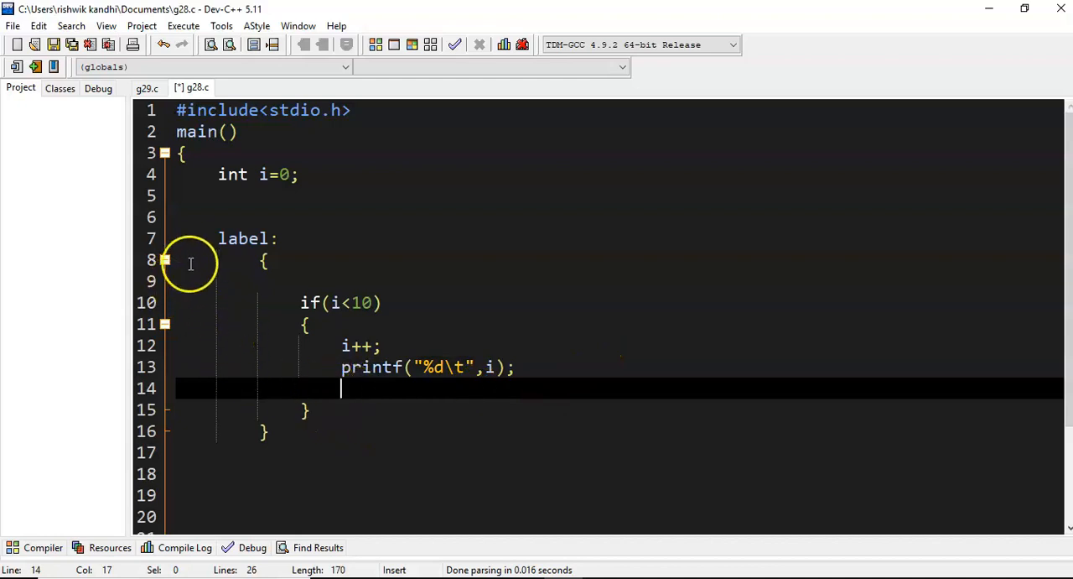
{"action": "left_click", "coordinate": [401, 302]}
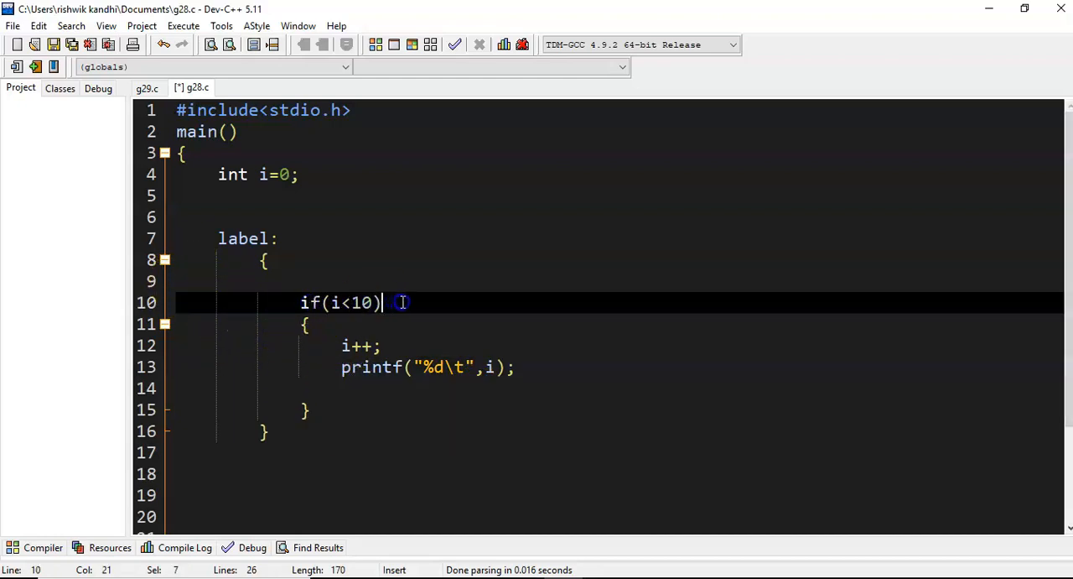
{"action": "mouse_move", "coordinate": [448, 308]}
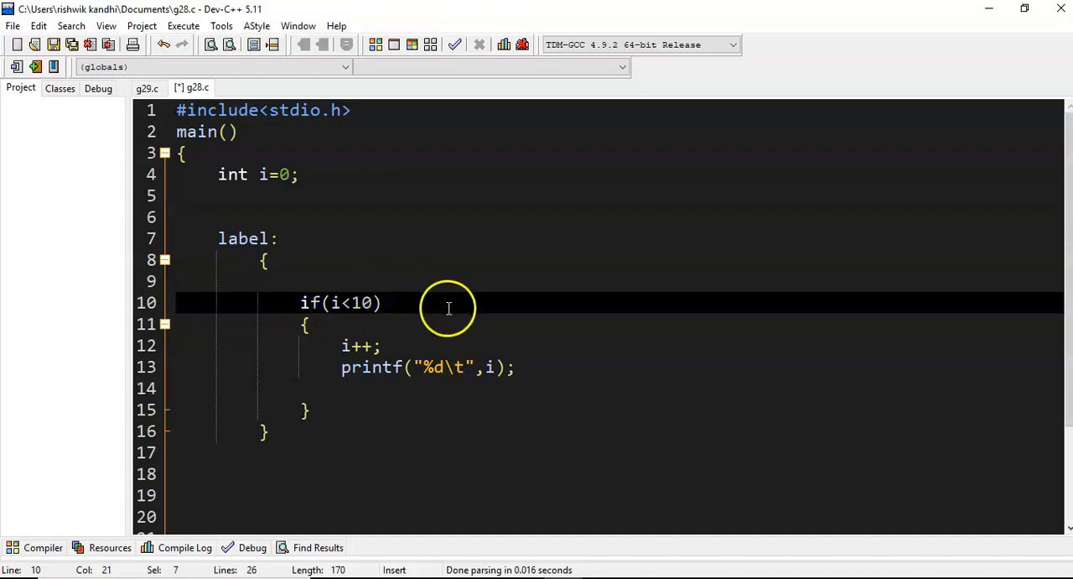
{"action": "left_click", "coordinate": [305, 324]}
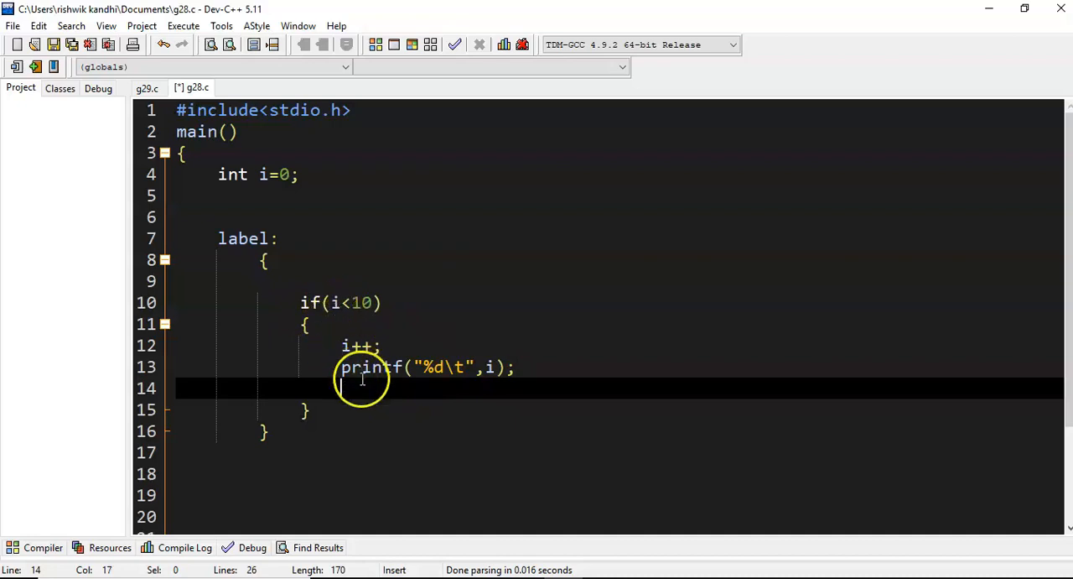
Write goto label; so the if block jumps back to the label after printing
{"action": "type", "text": "goto l"}
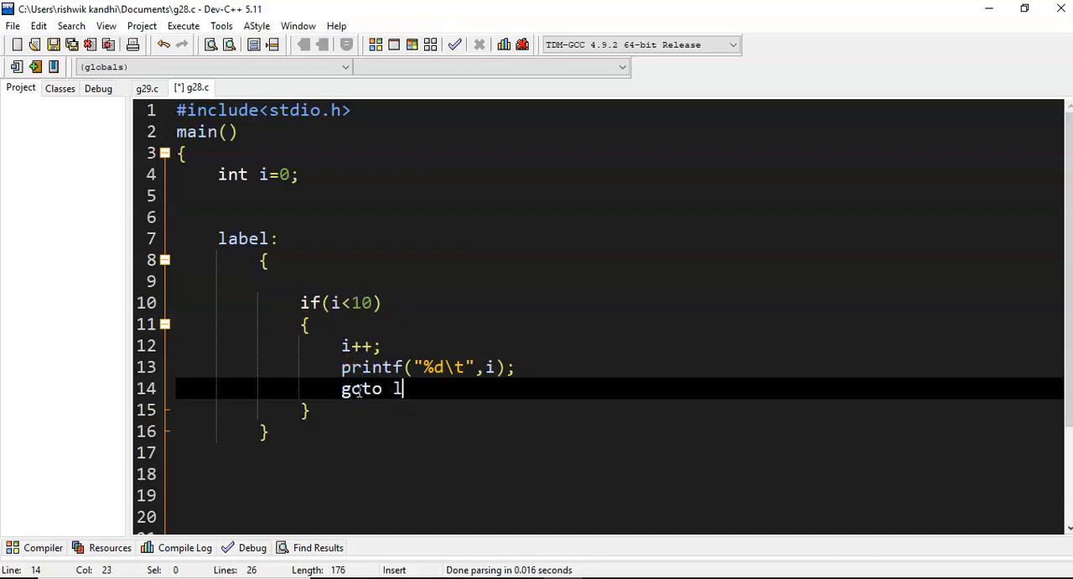
{"action": "type", "text": "abel;"}
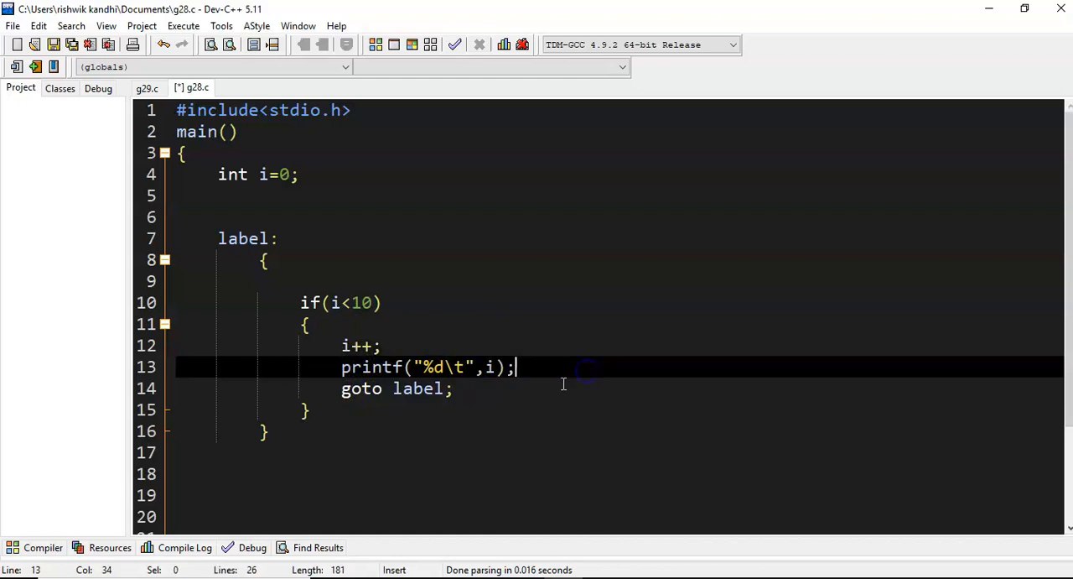
Highlight the label, if(i<10), i++, printf and goto lines to walk through the loop logic
{"action": "left_click", "coordinate": [325, 389]}
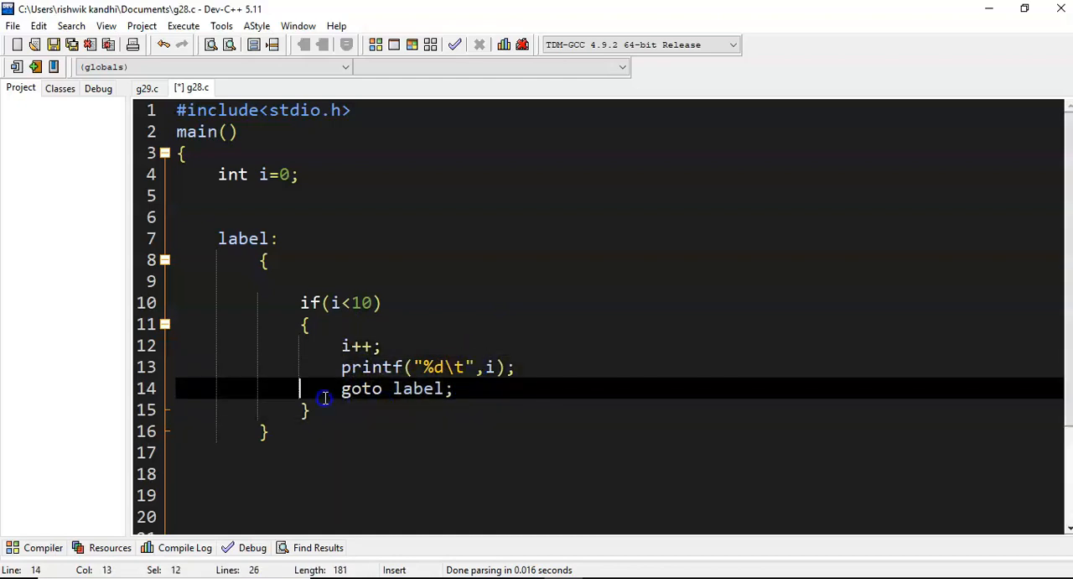
{"action": "left_click", "coordinate": [279, 238]}
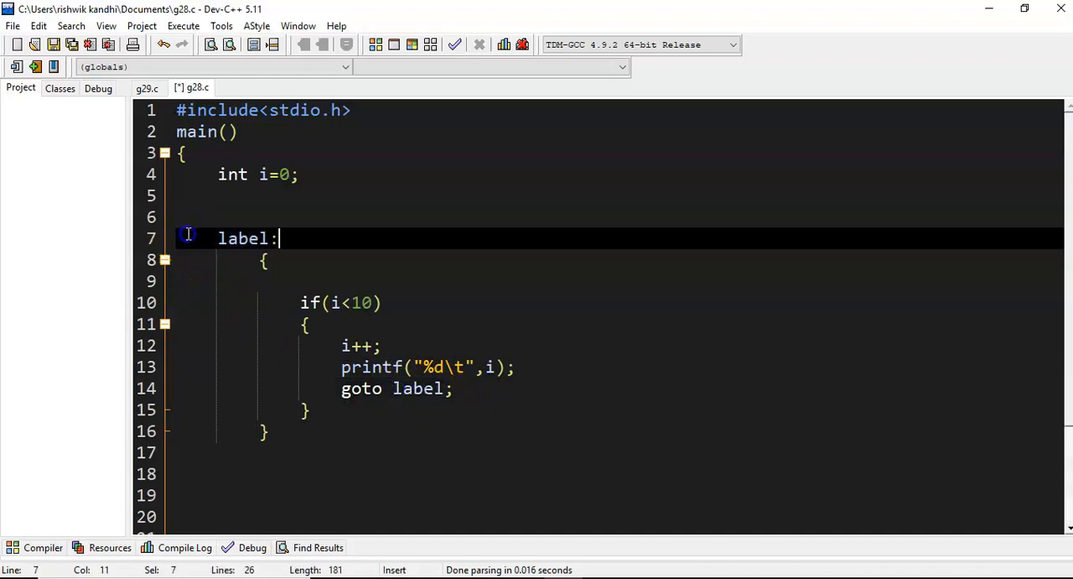
{"action": "left_click", "coordinate": [362, 302]}
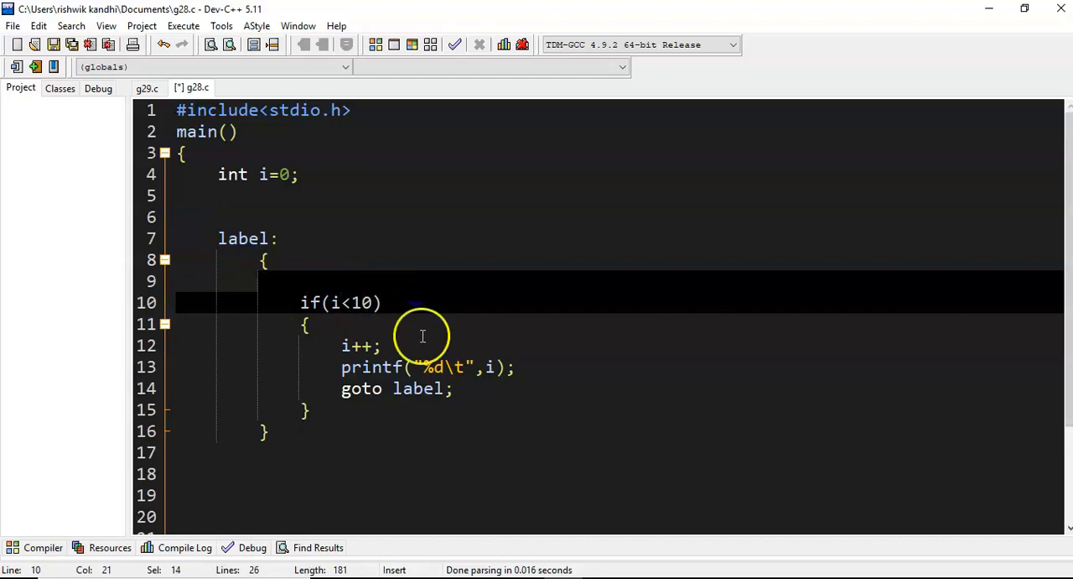
{"action": "left_click", "coordinate": [515, 366]}
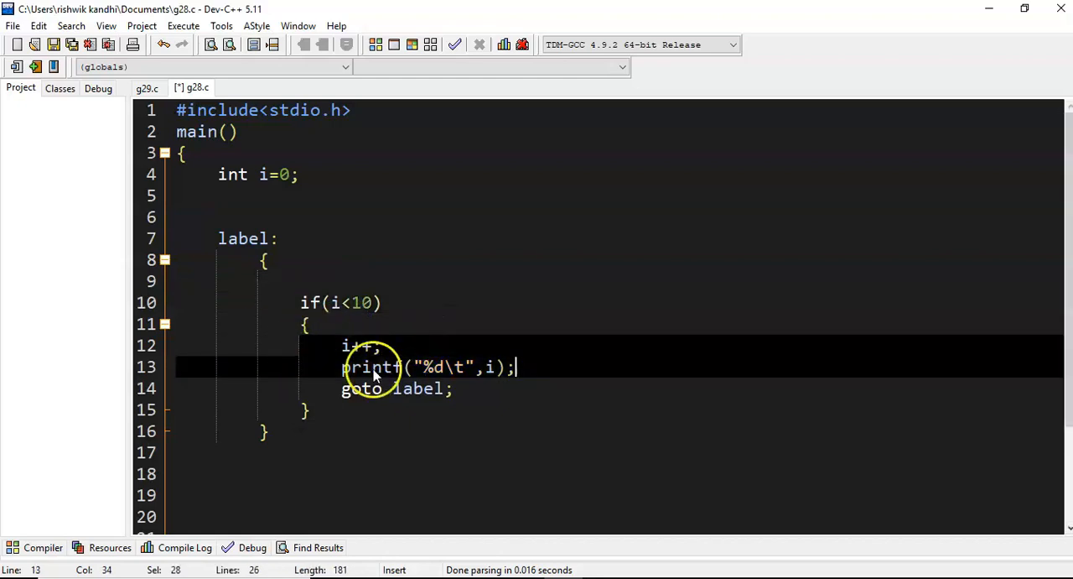
{"action": "left_click", "coordinate": [457, 389]}
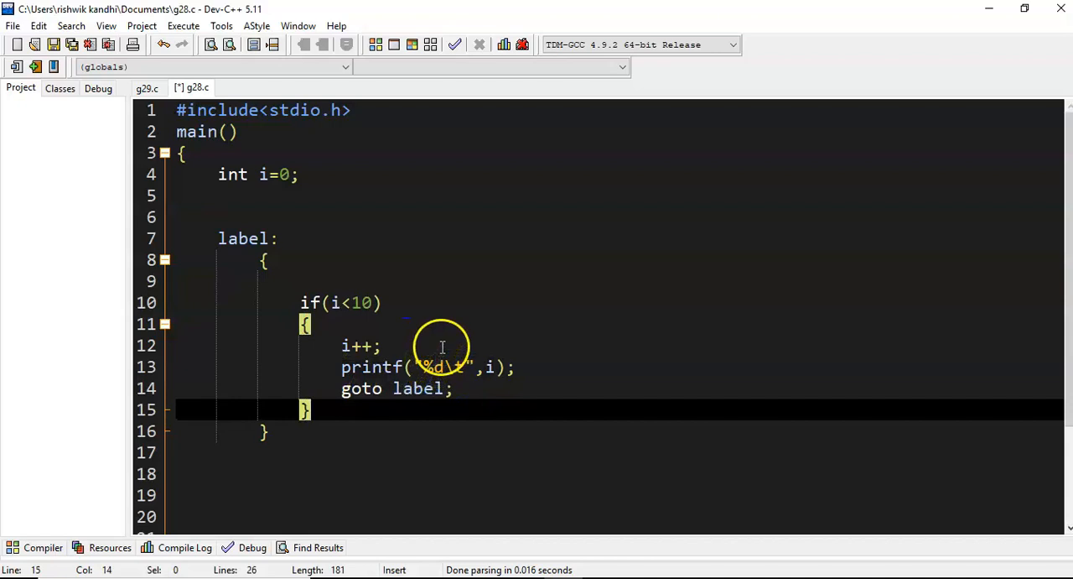
{"action": "left_click", "coordinate": [386, 346]}
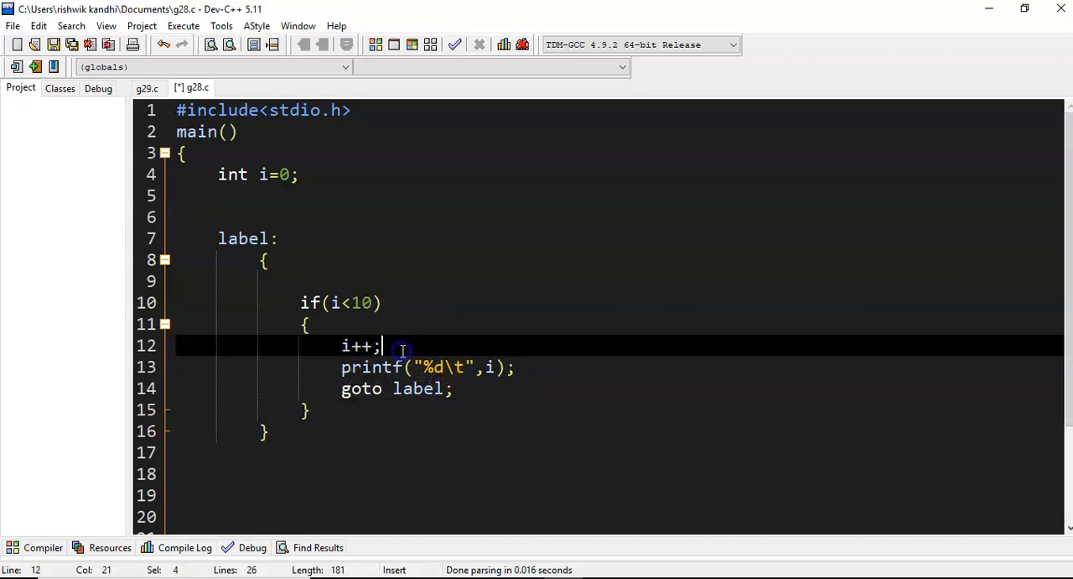
{"action": "left_click", "coordinate": [386, 389]}
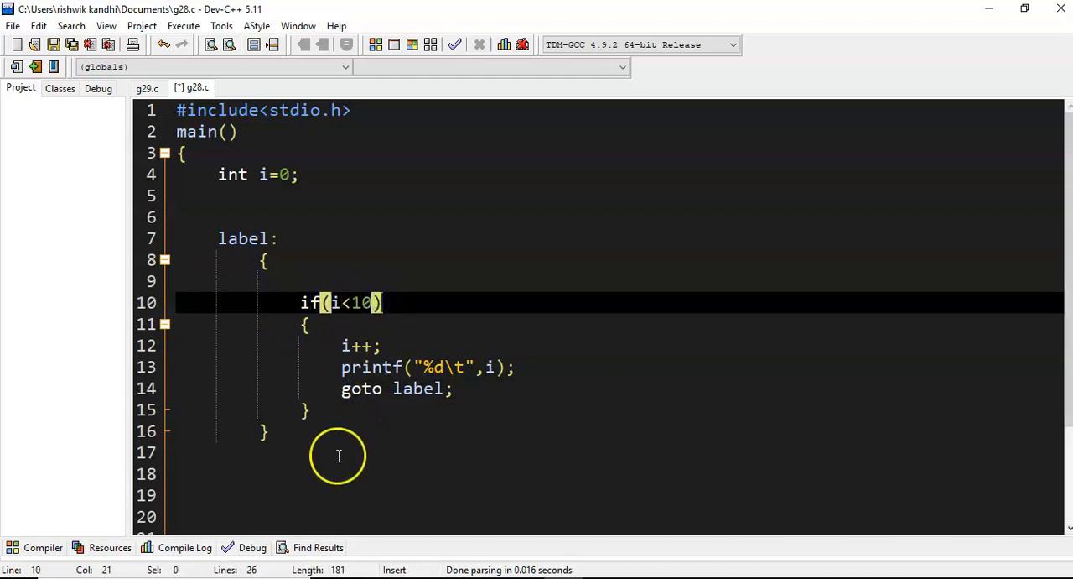
Compile and run g28.c so the console prints 1 through 10 separated by tabs
{"action": "left_click", "coordinate": [342, 433]}
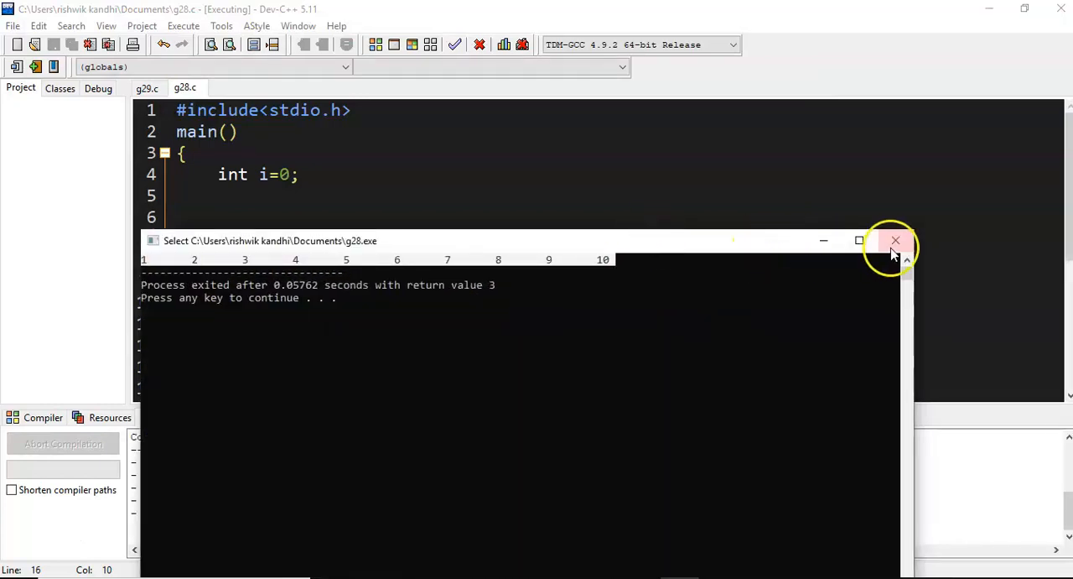
Close the output console showing 1 to 10 and return to the editor
{"action": "left_click", "coordinate": [896, 242]}
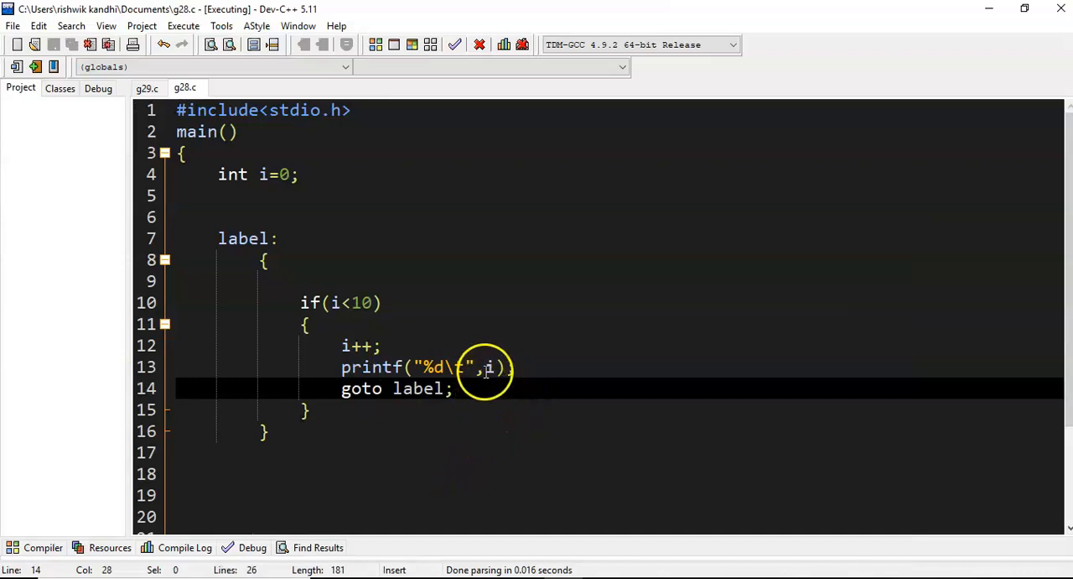
{"action": "left_click", "coordinate": [342, 345]}
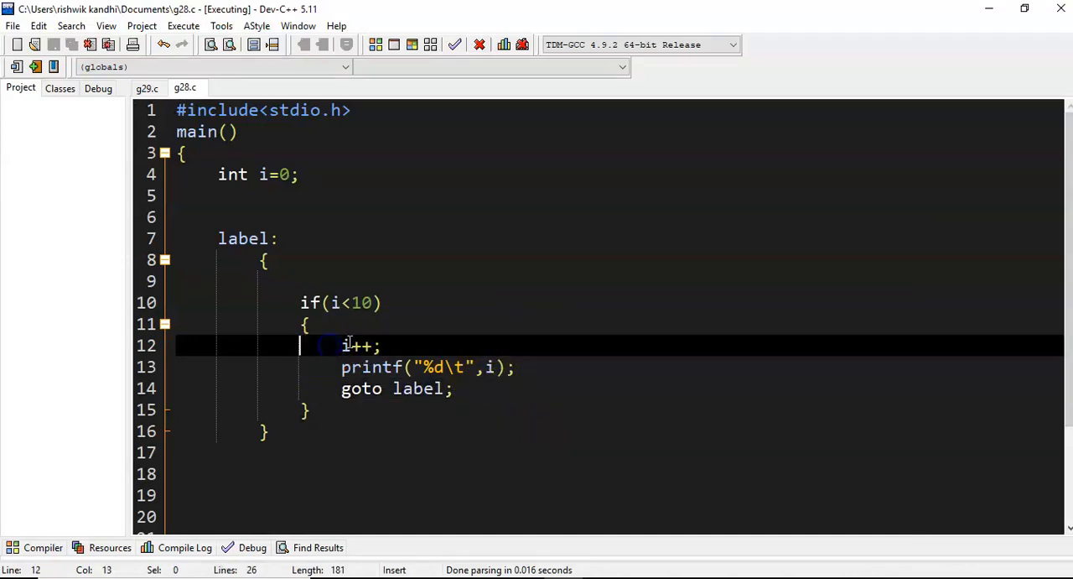